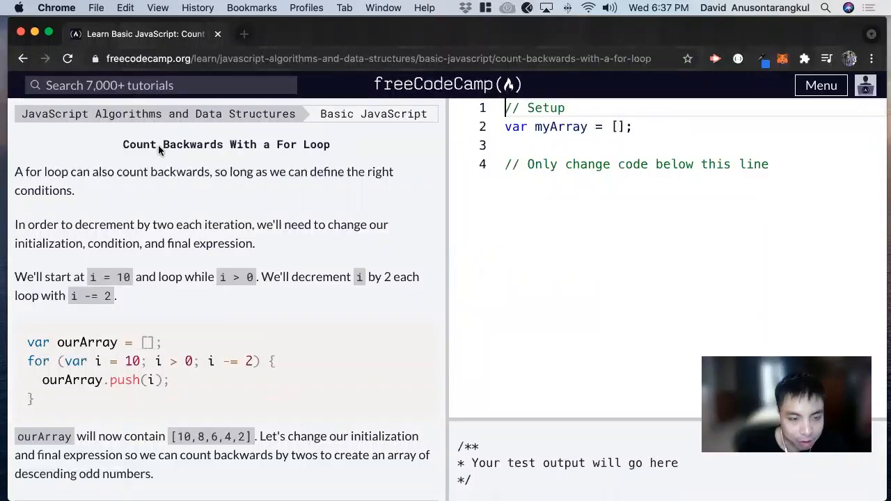
mouse_move(324, 166)
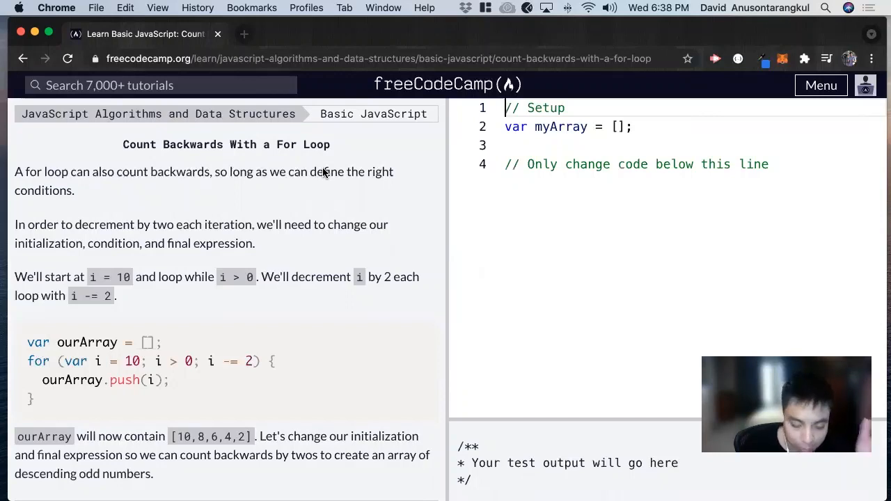
mouse_move(153, 242)
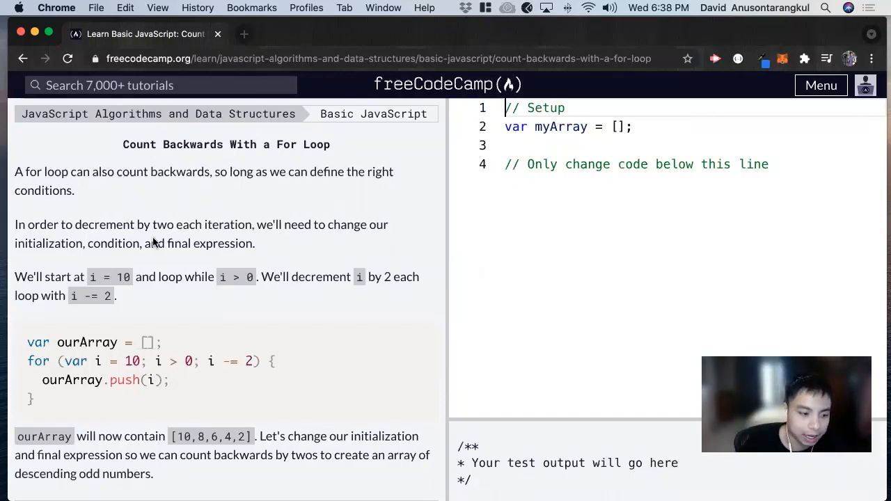
mouse_move(107, 223)
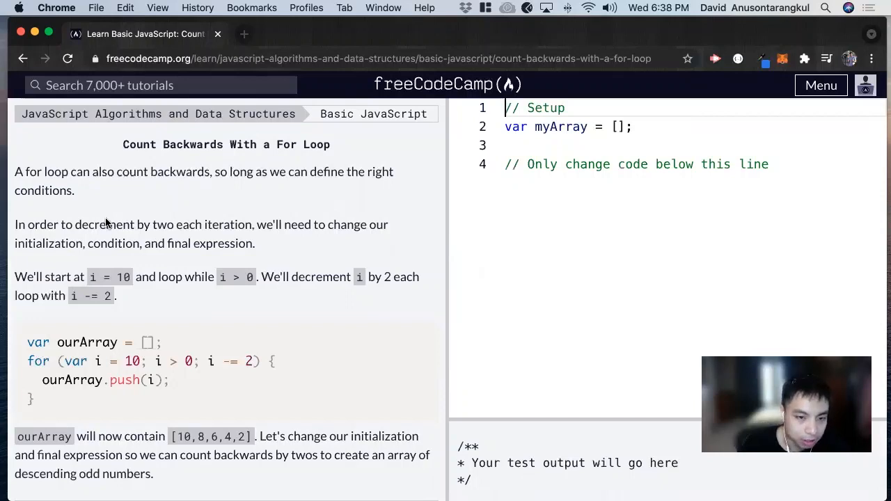
- Scroll to the task of pushing odd numbers 9 through 1, highlighting ourArray in the example
scroll(down, 3)
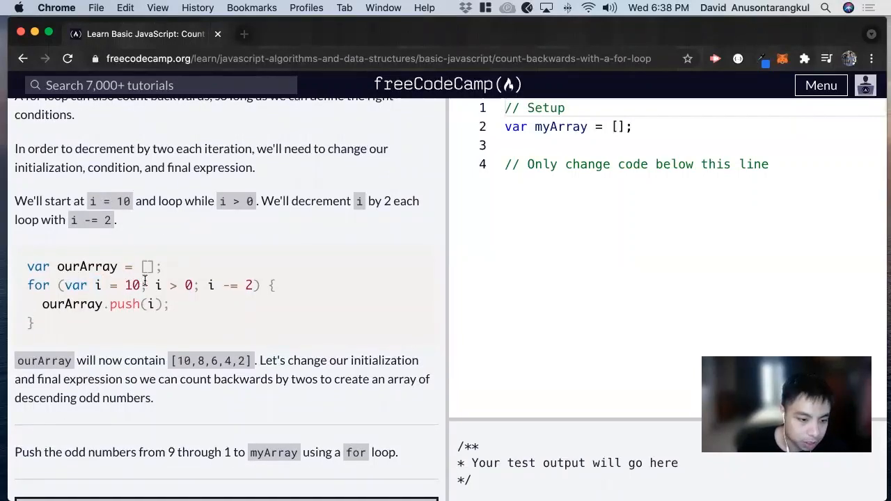
double_click(229, 286)
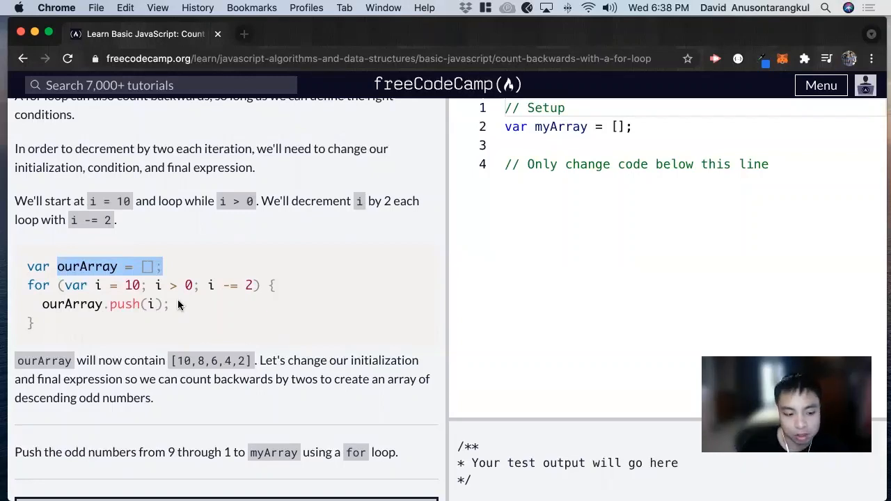
scroll(down, 3)
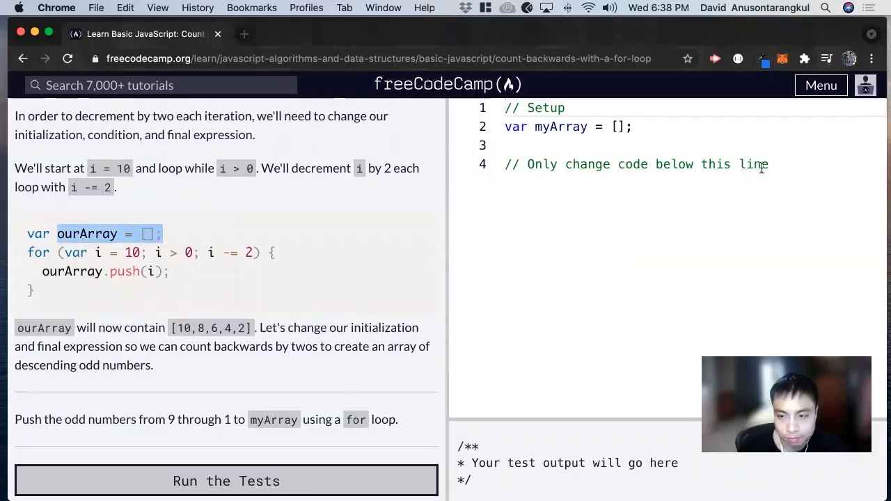
- Type the loop header for (var i = 9; i >= 1; i -= 2){ in the editor
text(for)
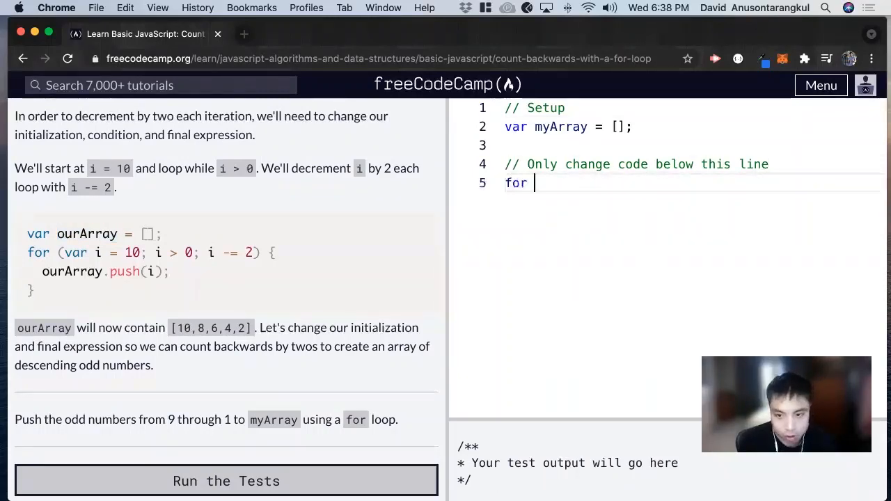
text((var i))
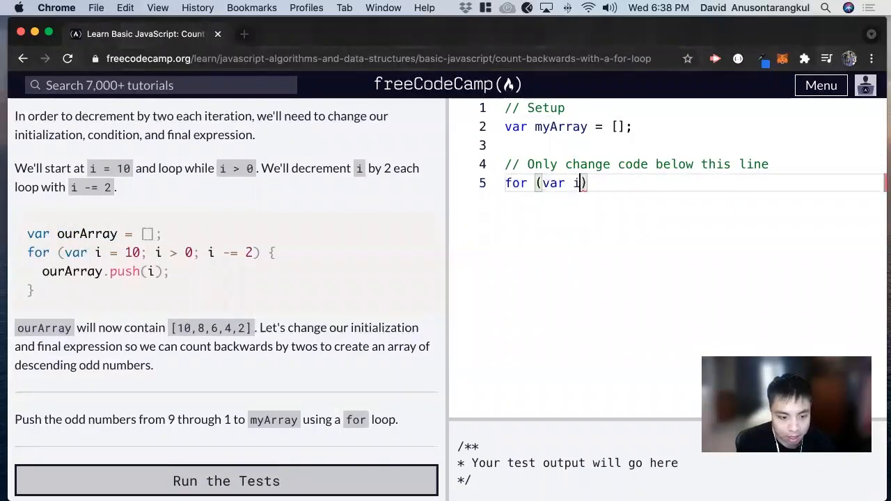
text(= 9; i)
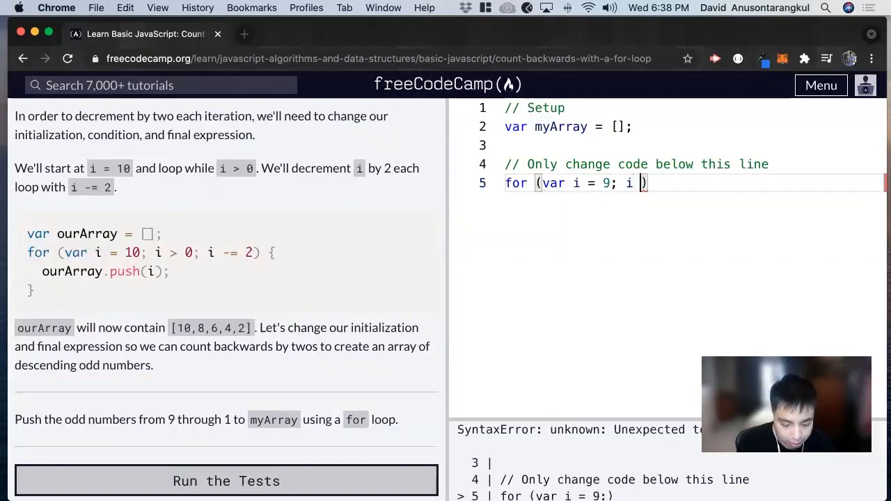
text(>0)
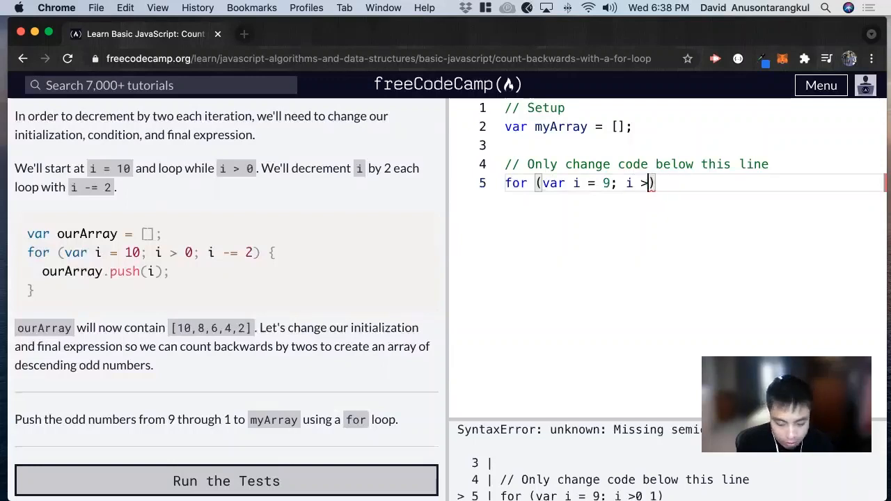
text(= 1;)
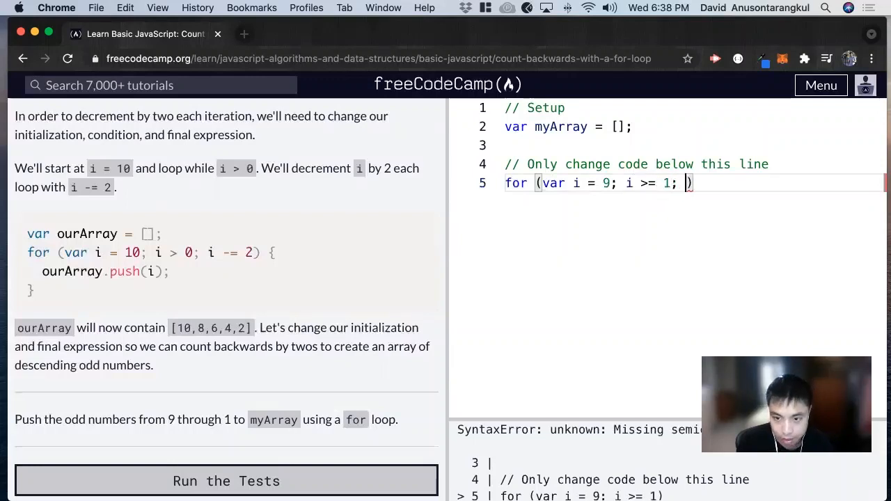
text(i -=)
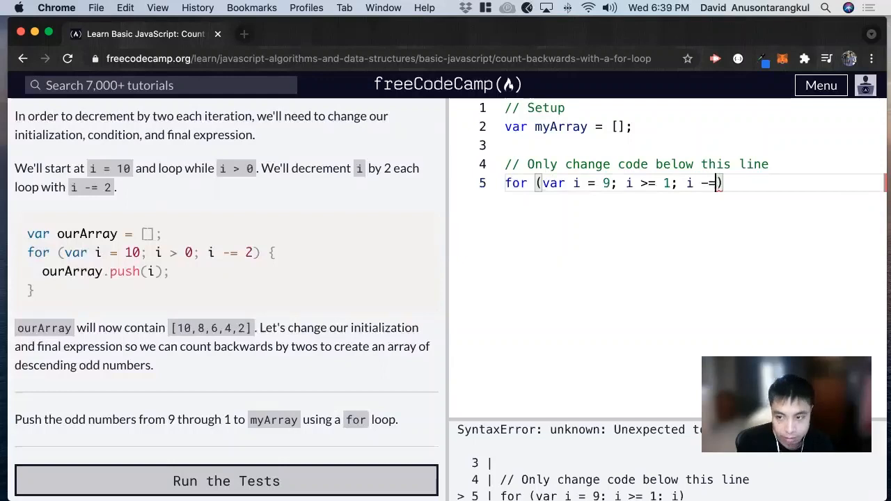
text(2)
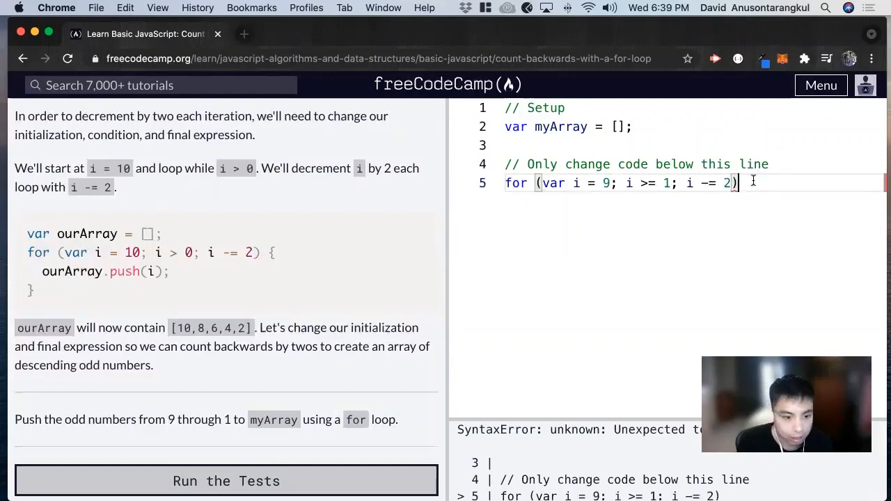
text({)
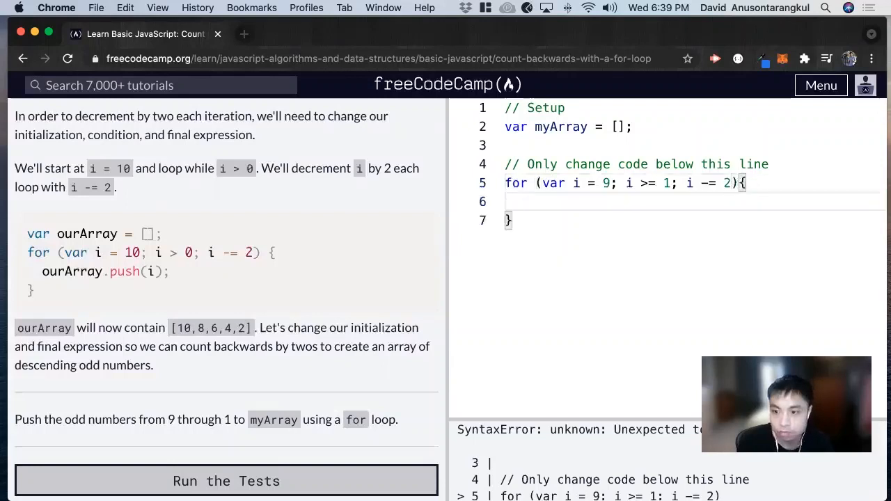
- Add myArray.push(i); to the loop body and run the tests to pass
text(ou)
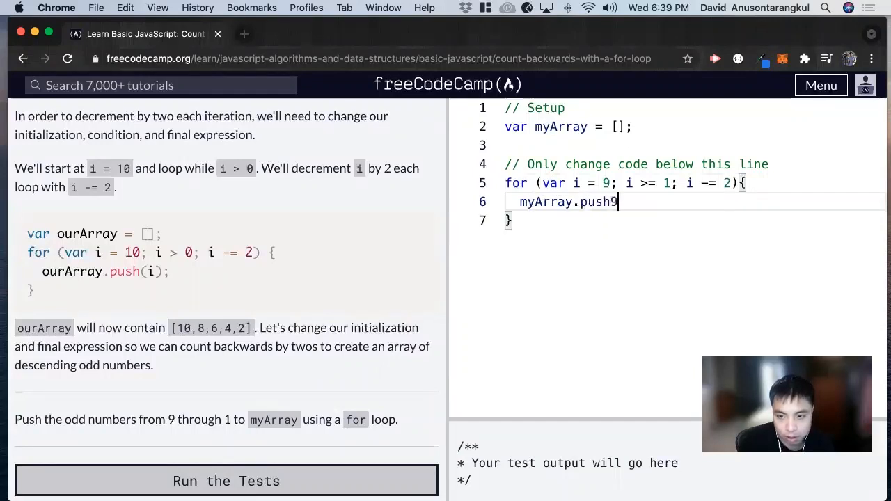
text((i))
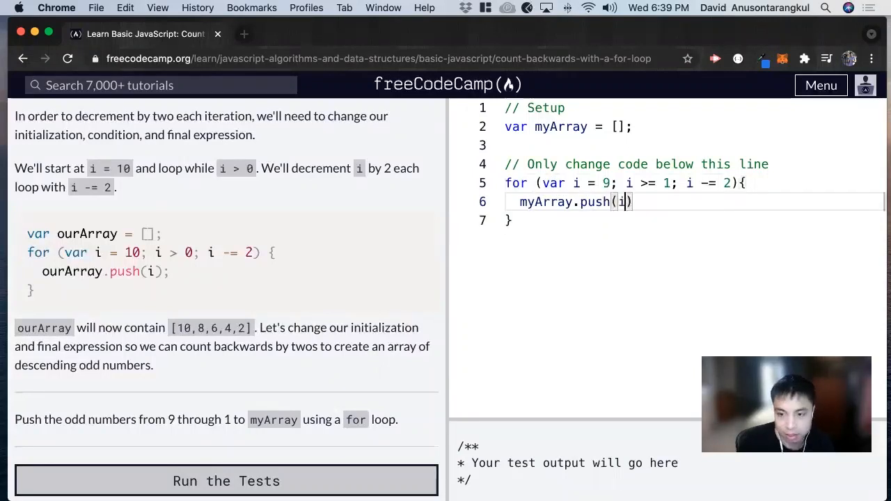
text(;)
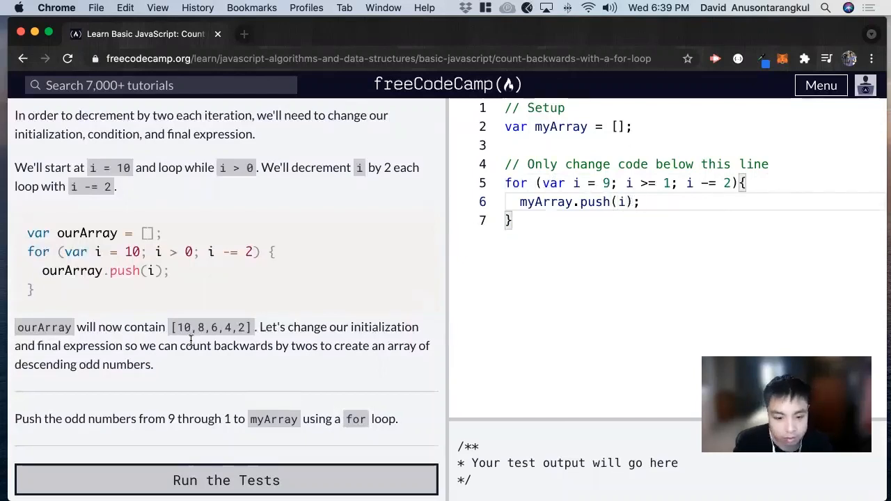
click(226, 480)
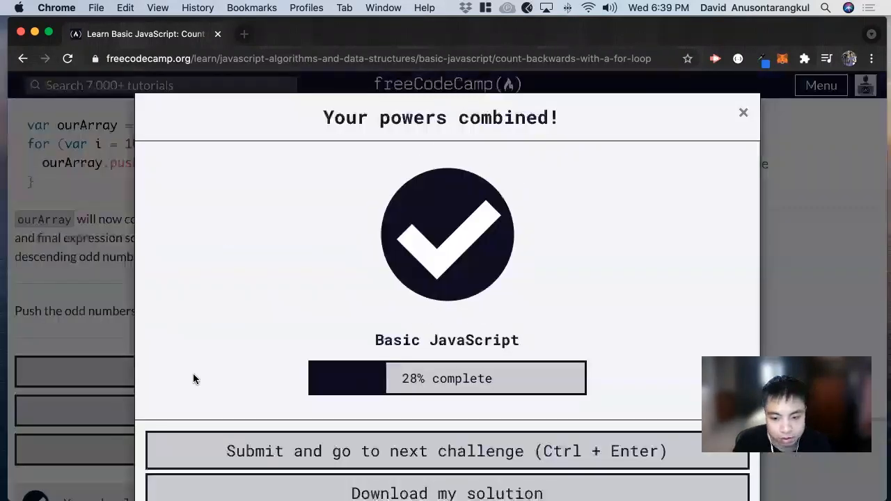